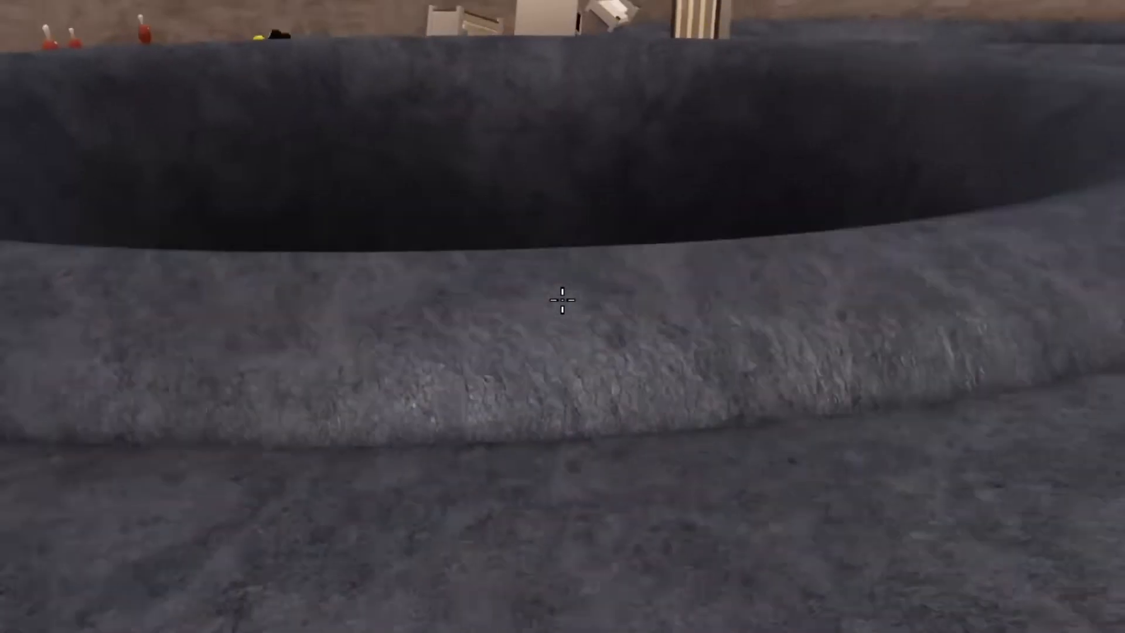
mouse_move(562, 301)
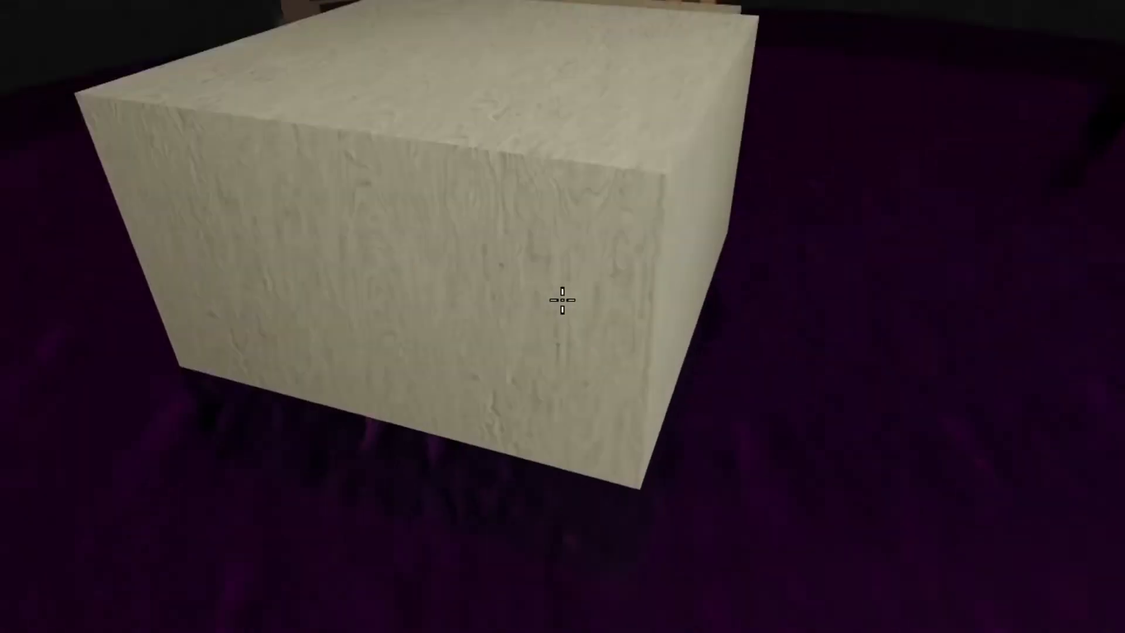
mouse_move(562, 299)
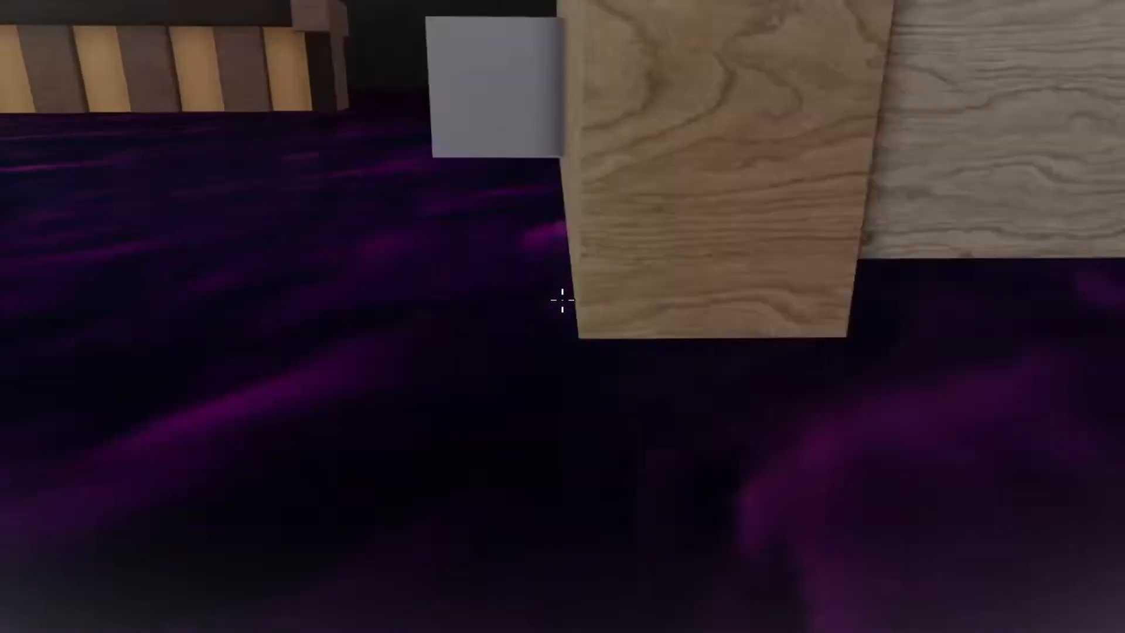
mouse_move(562, 300)
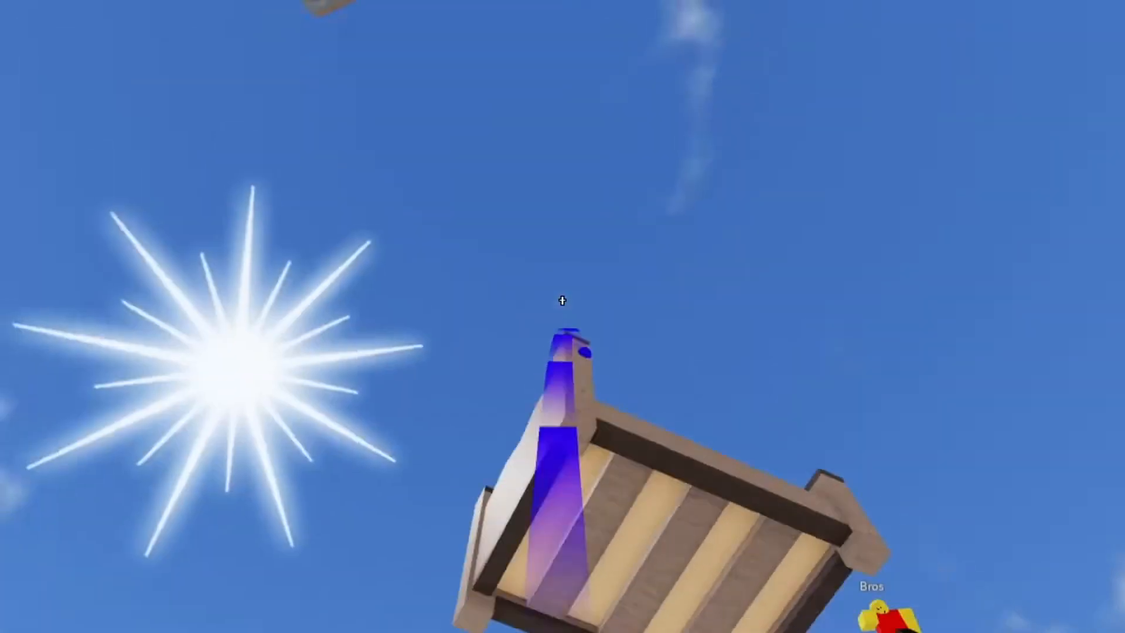
mouse_move(562, 300)
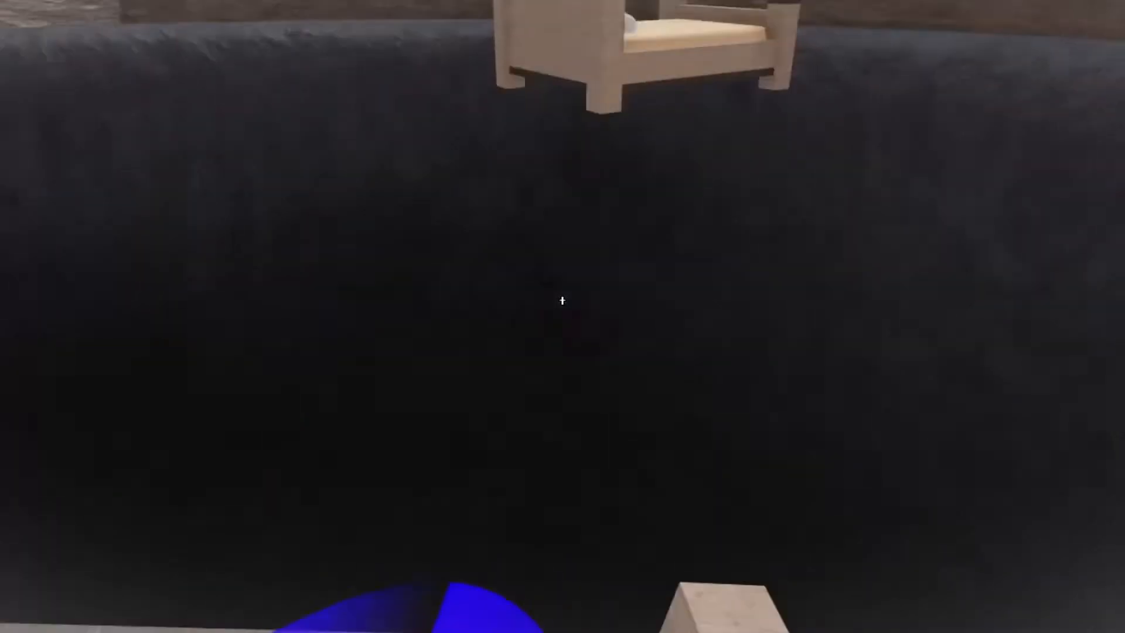
mouse_move(563, 301)
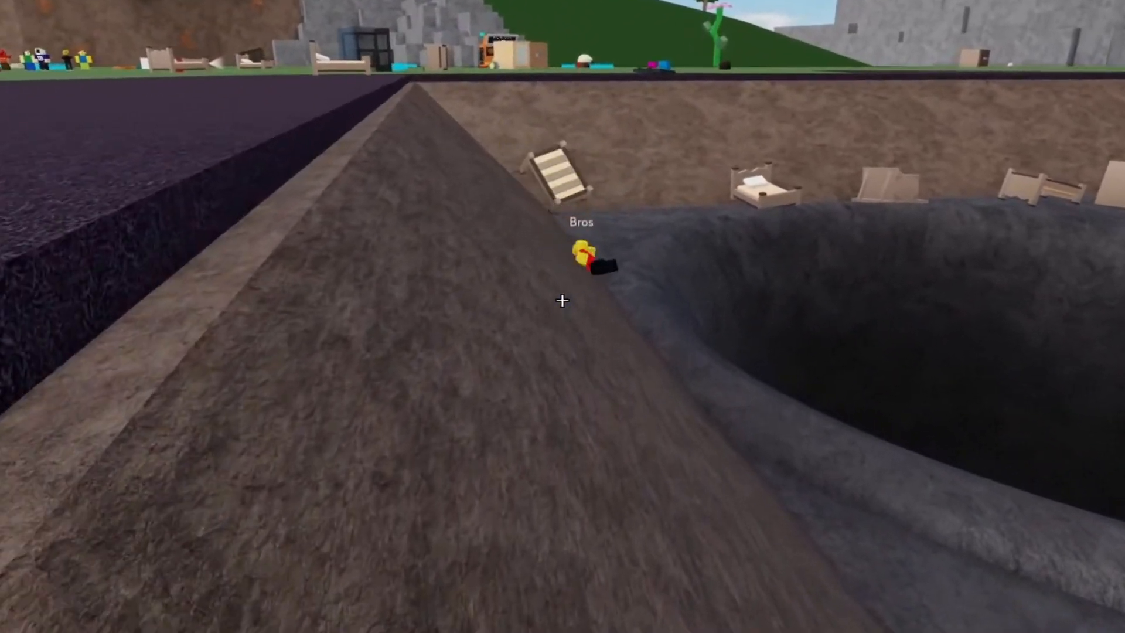
mouse_move(562, 302)
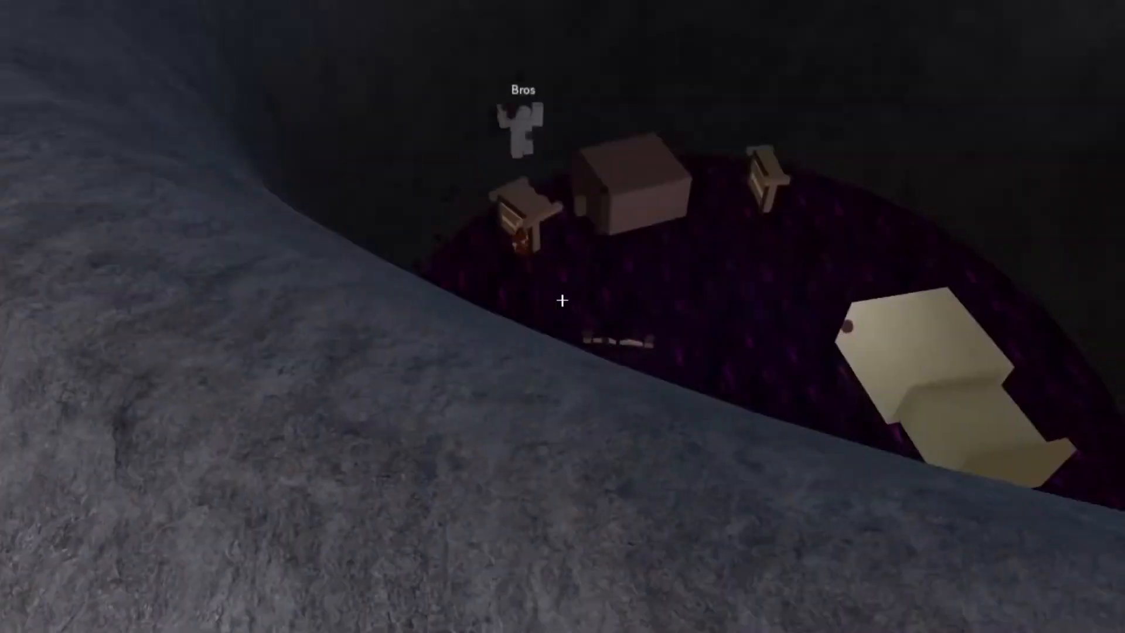